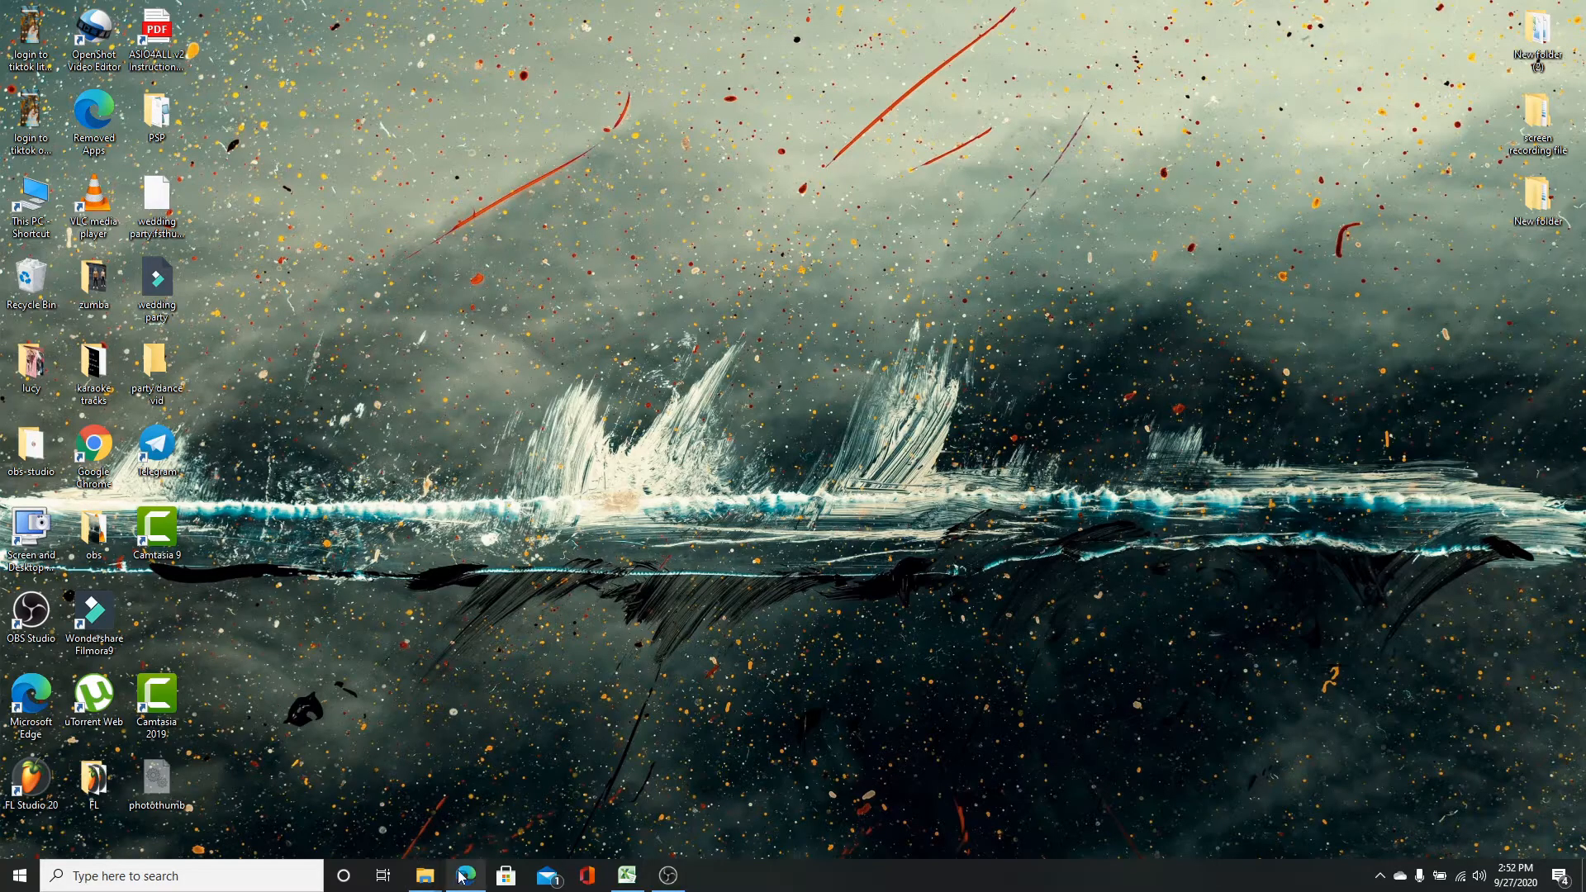
Launch Microsoft Edge from the taskbar to reach the Instagram login page.
click(465, 875)
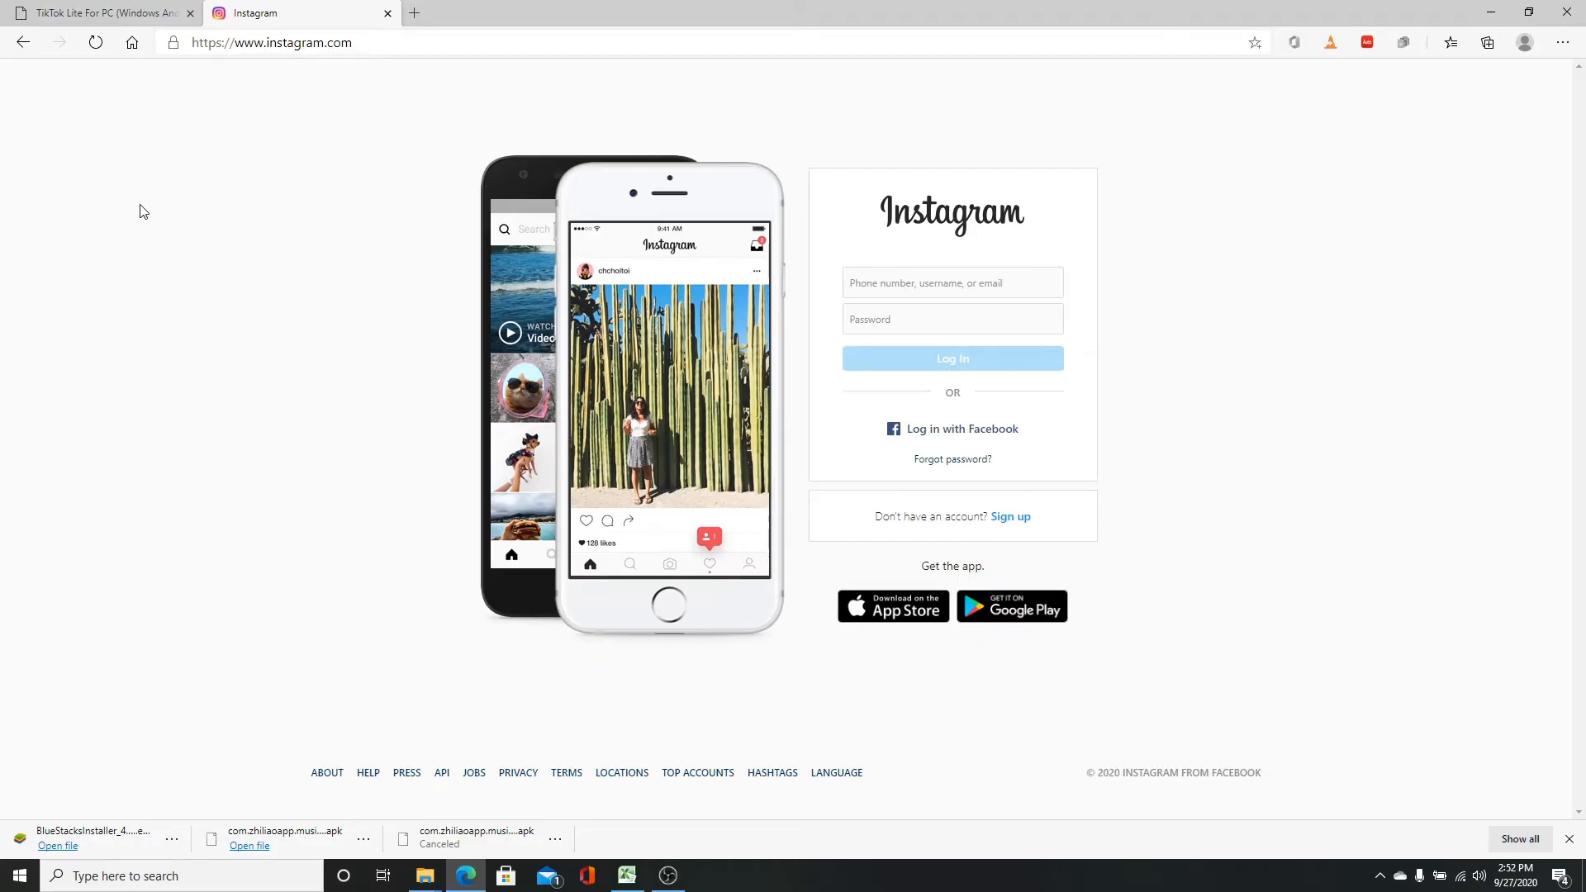
Fill the login form with the saved autofill email and the account password.
click(951, 282)
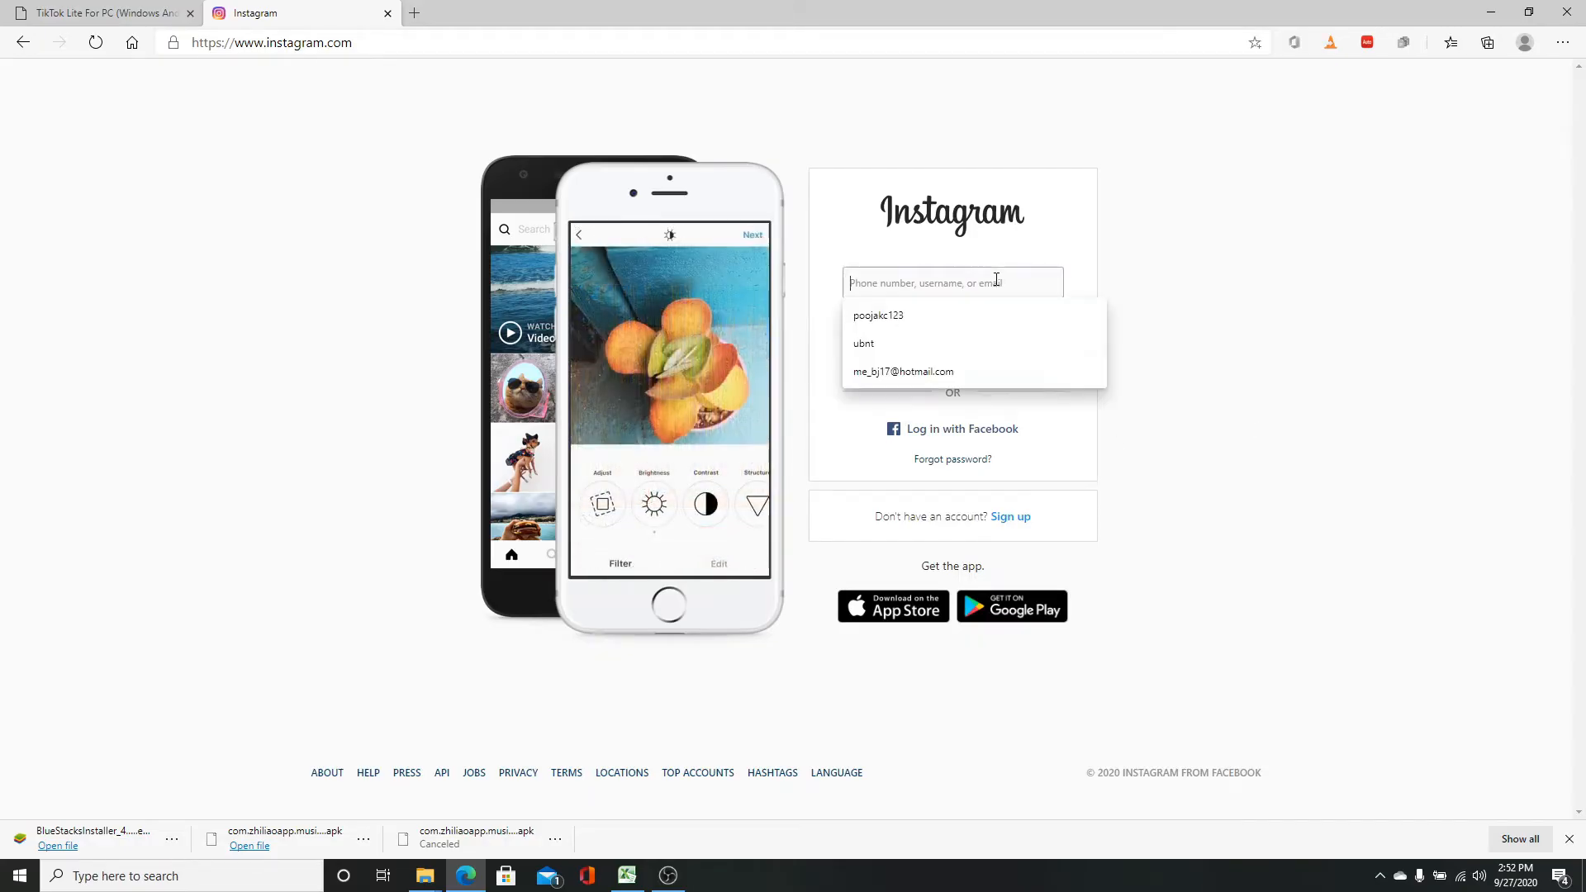
click(901, 371)
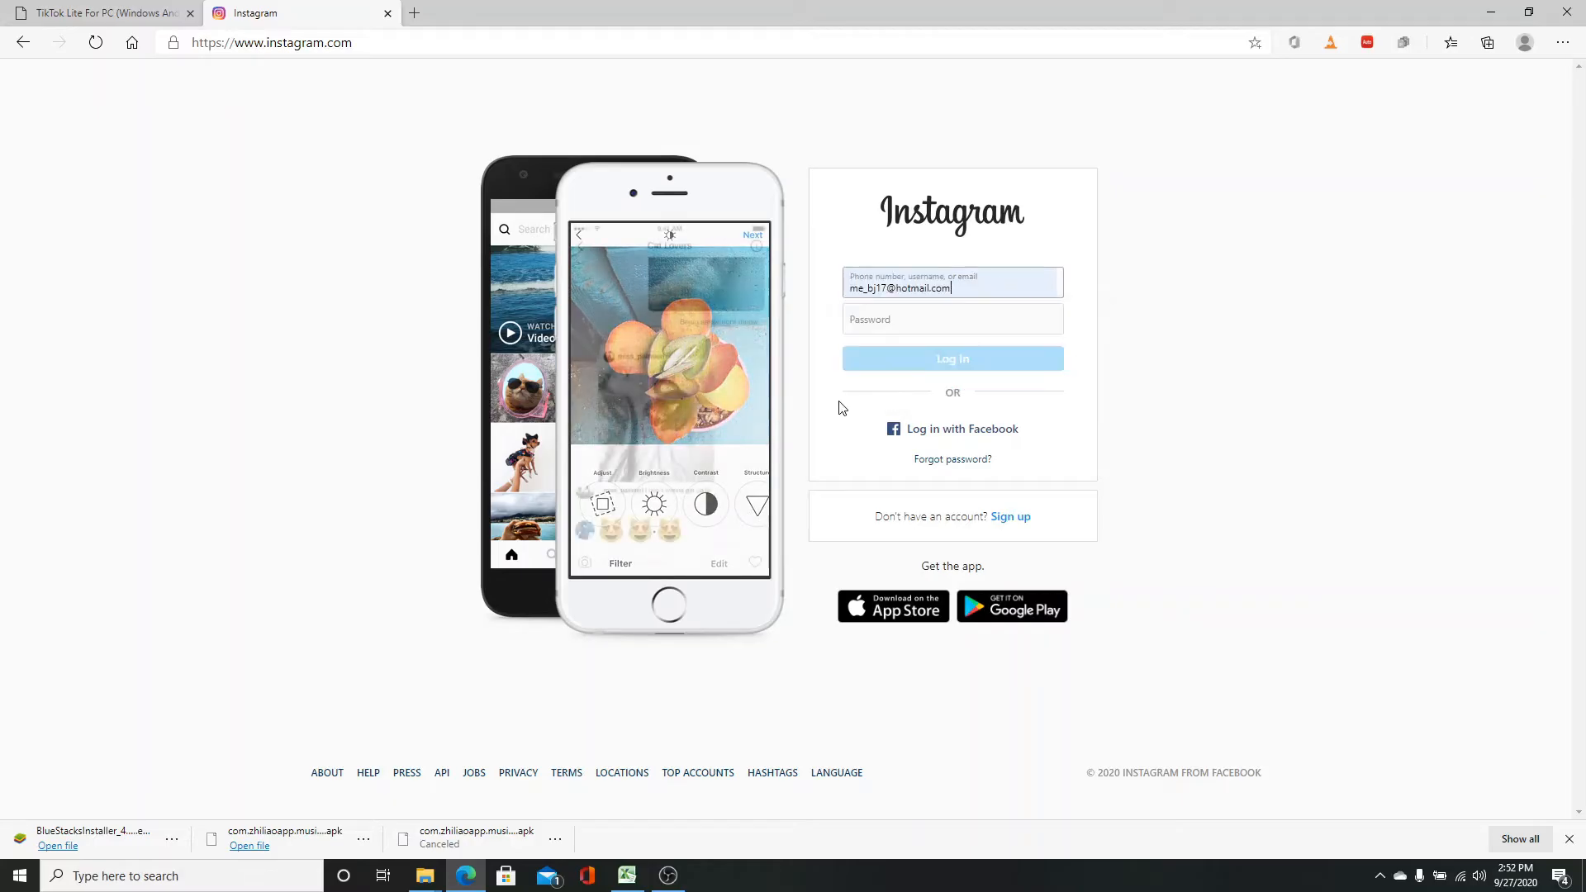
click(951, 319)
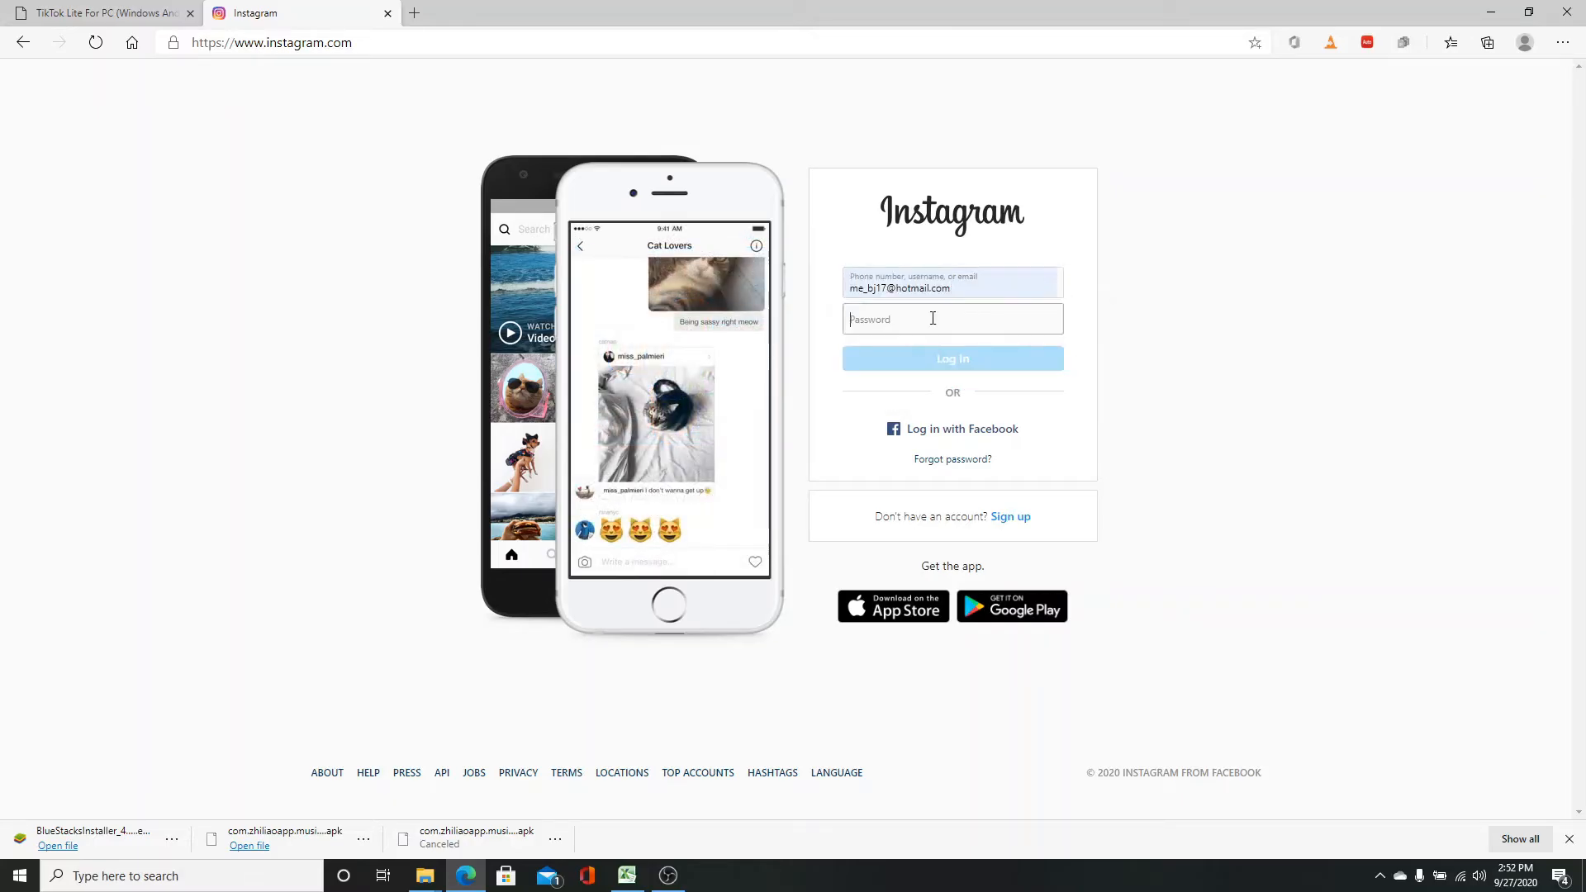
text(••••)
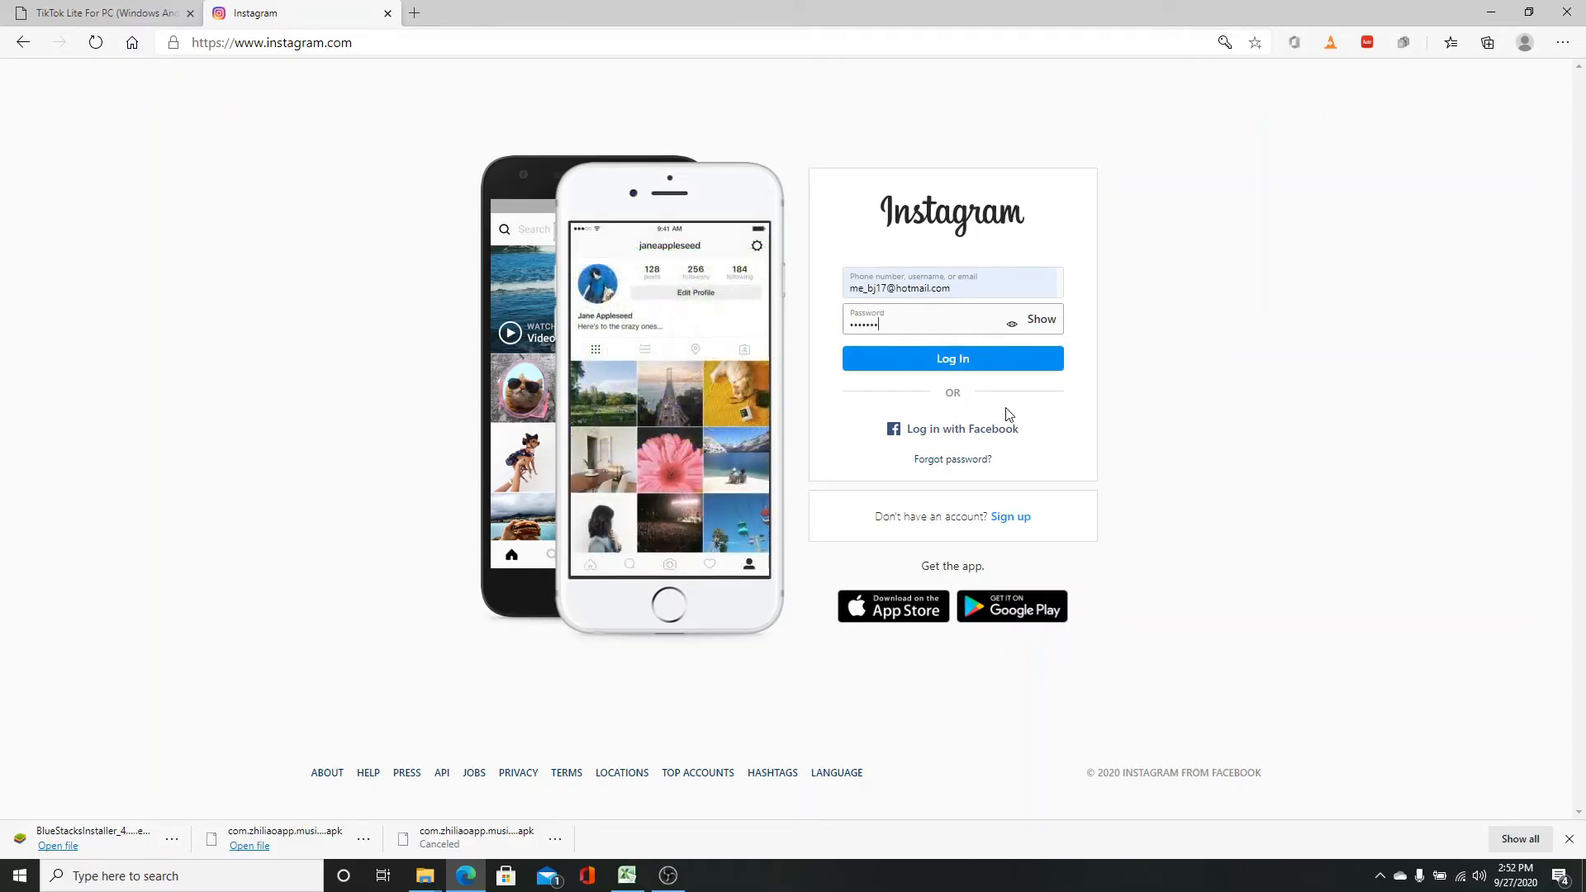
mouse_move(1022, 404)
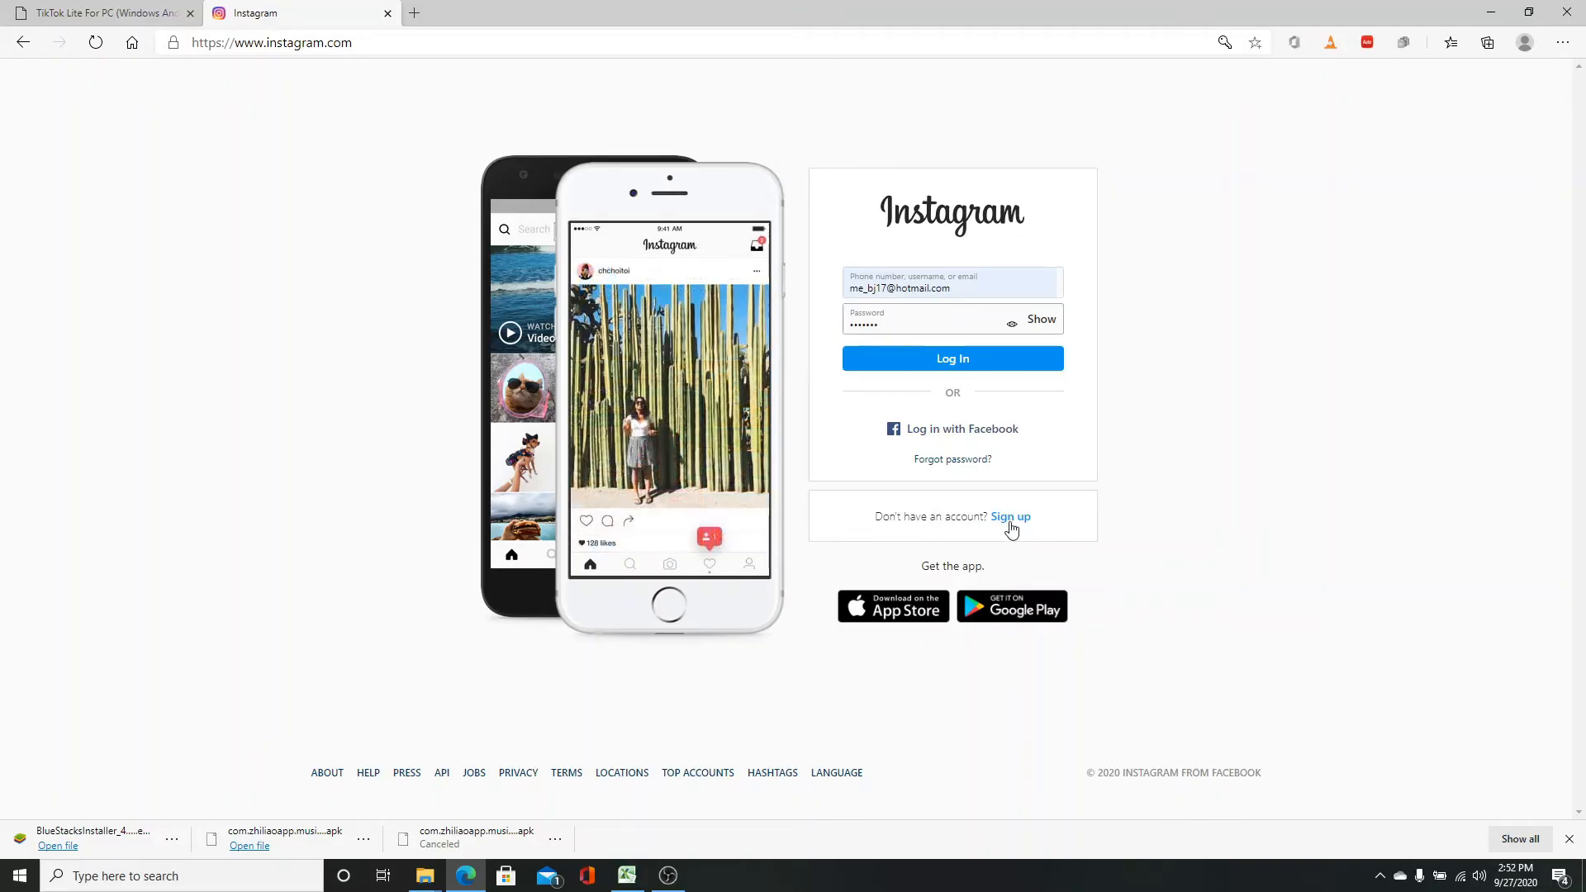
mouse_move(1049, 401)
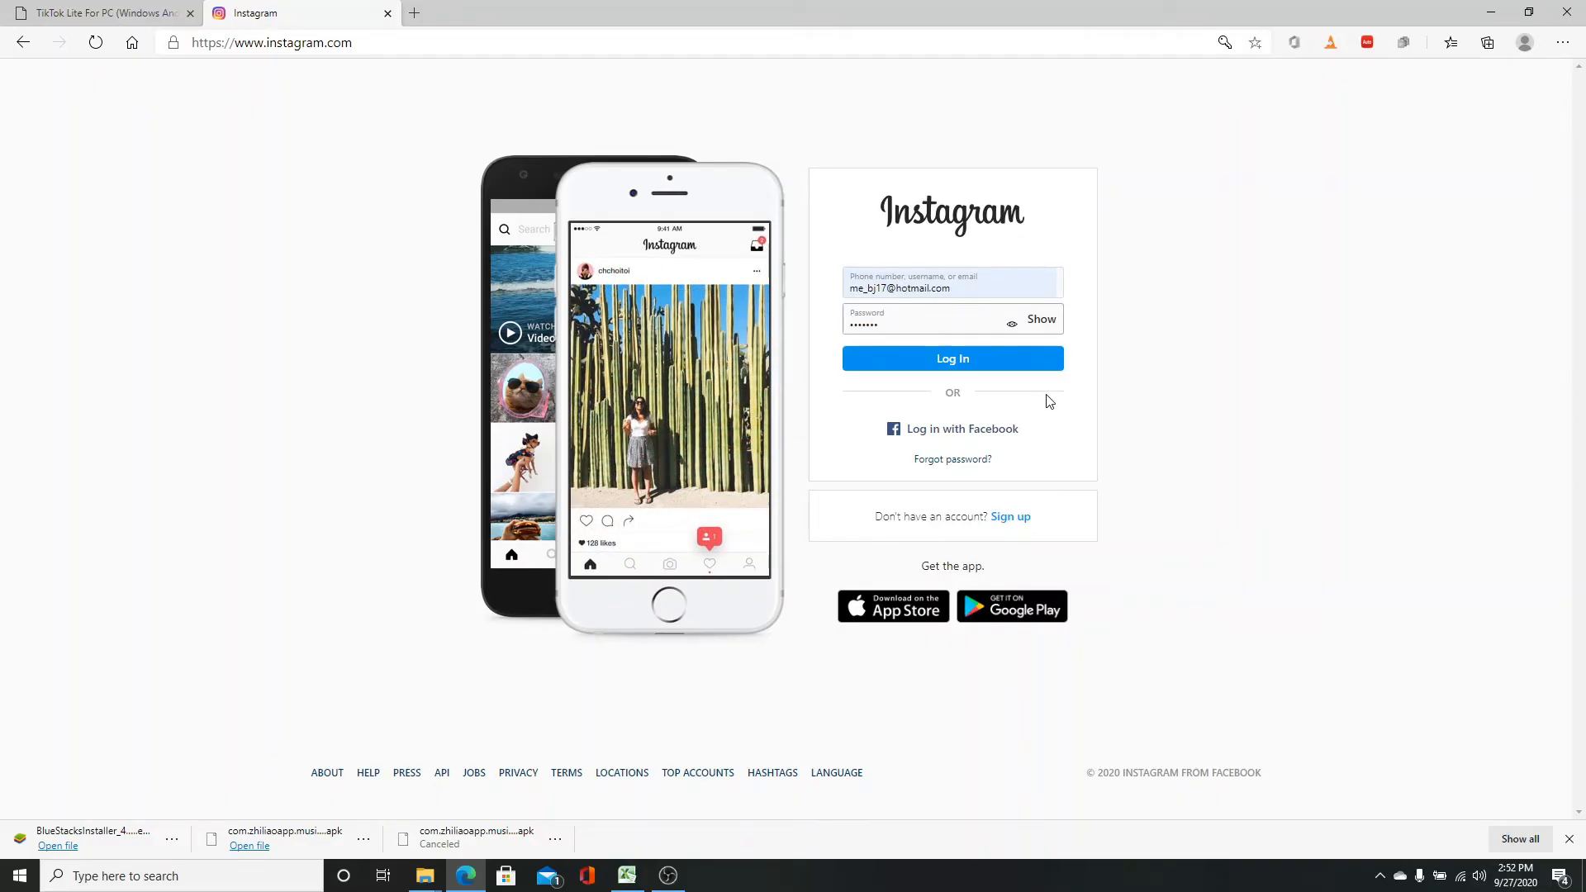
Log in, decline saving login info with Not Now, and close Edge.
click(951, 357)
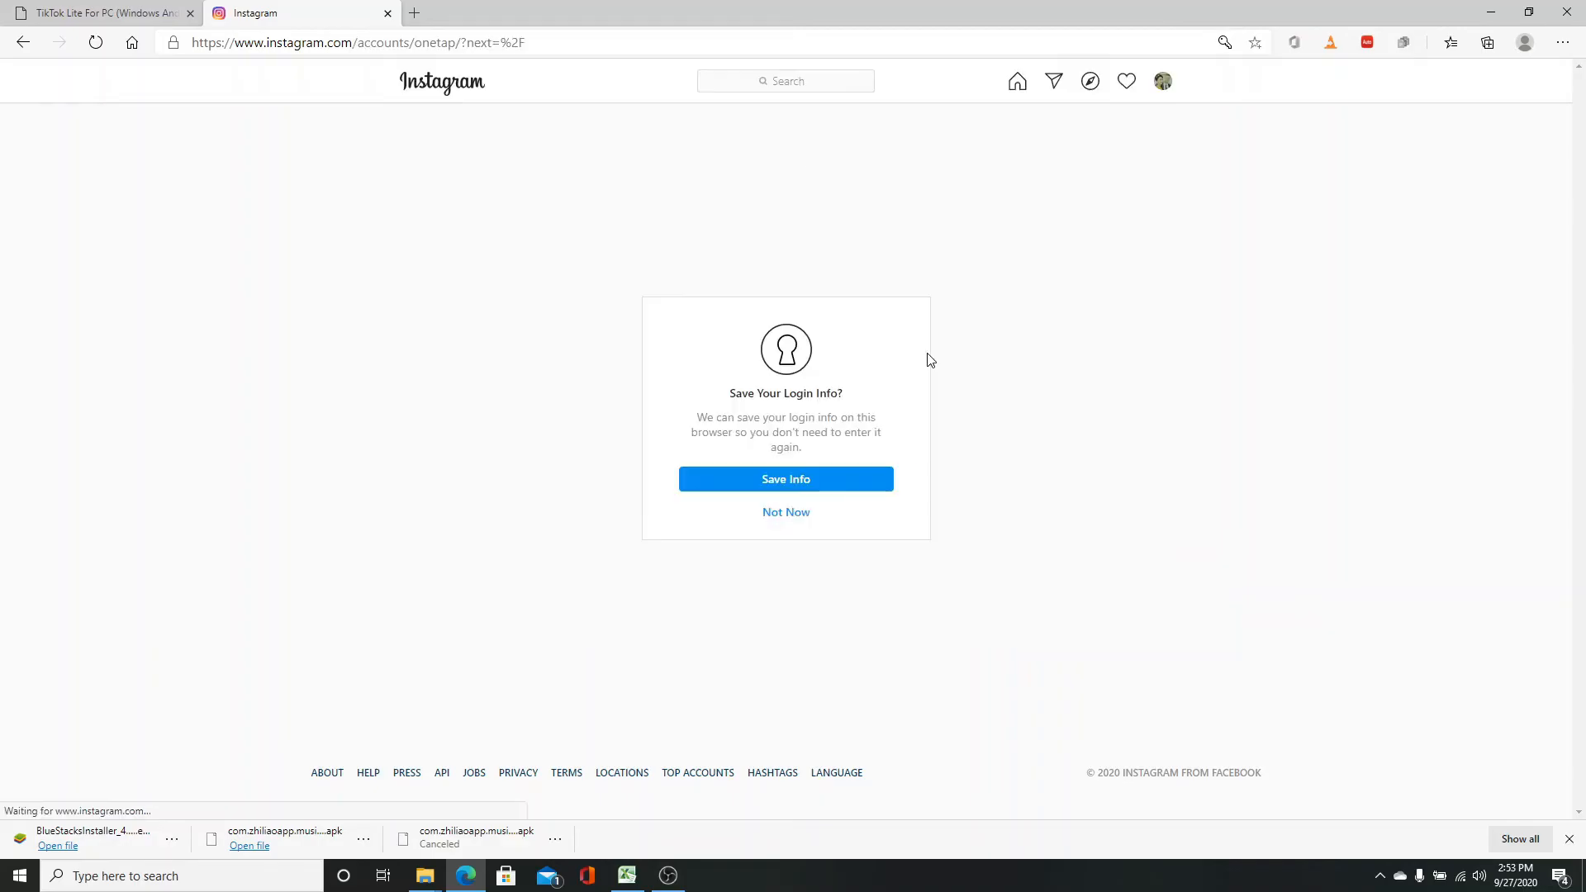
click(786, 512)
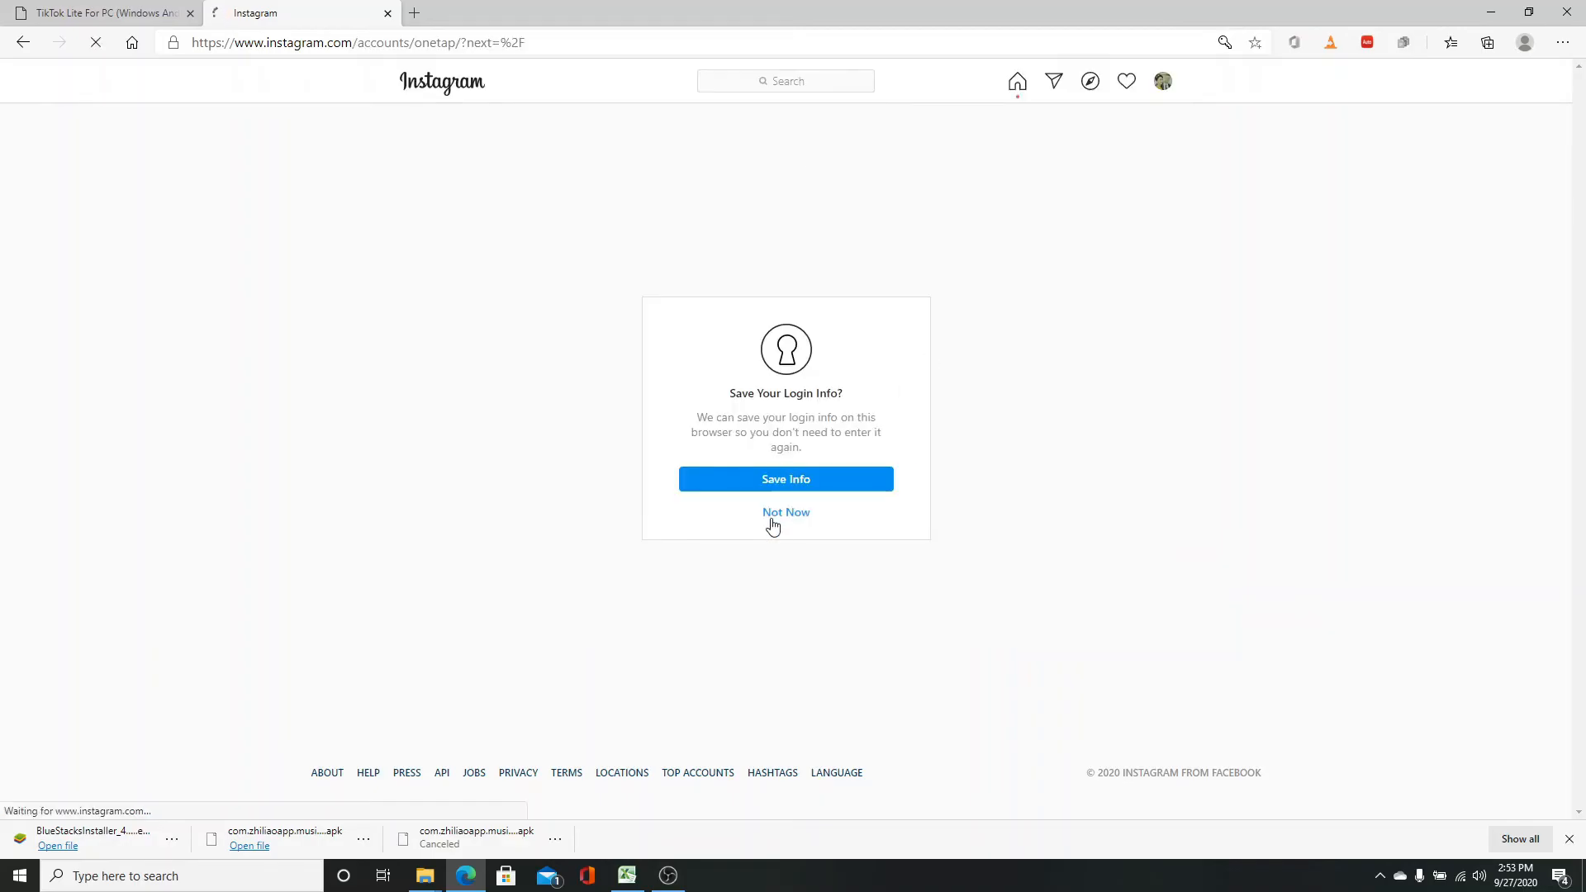
click(786, 512)
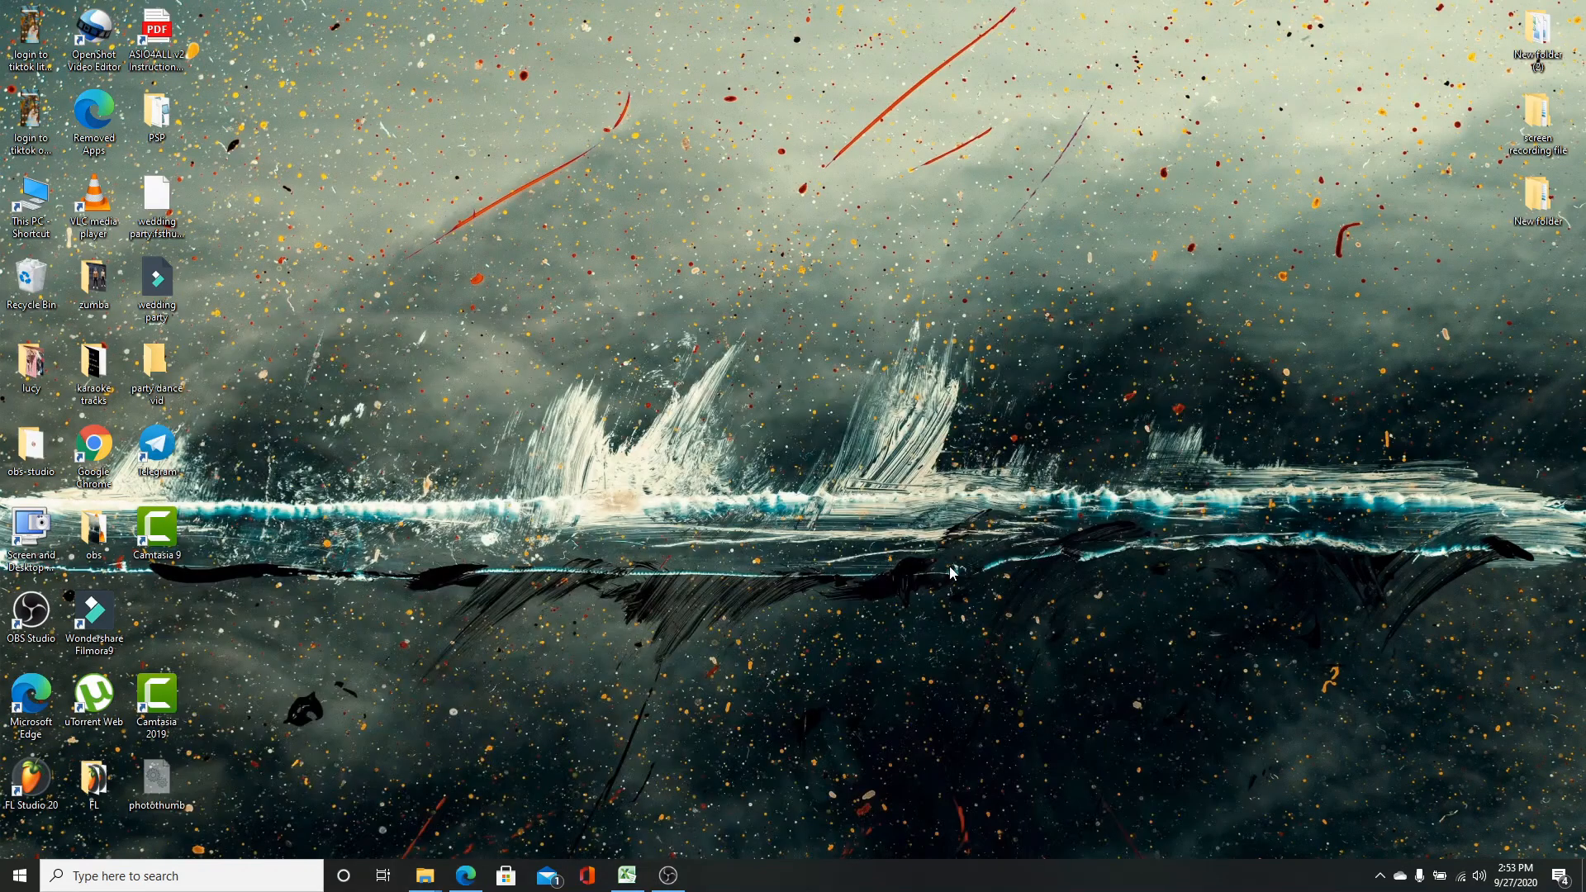
mouse_move(925, 624)
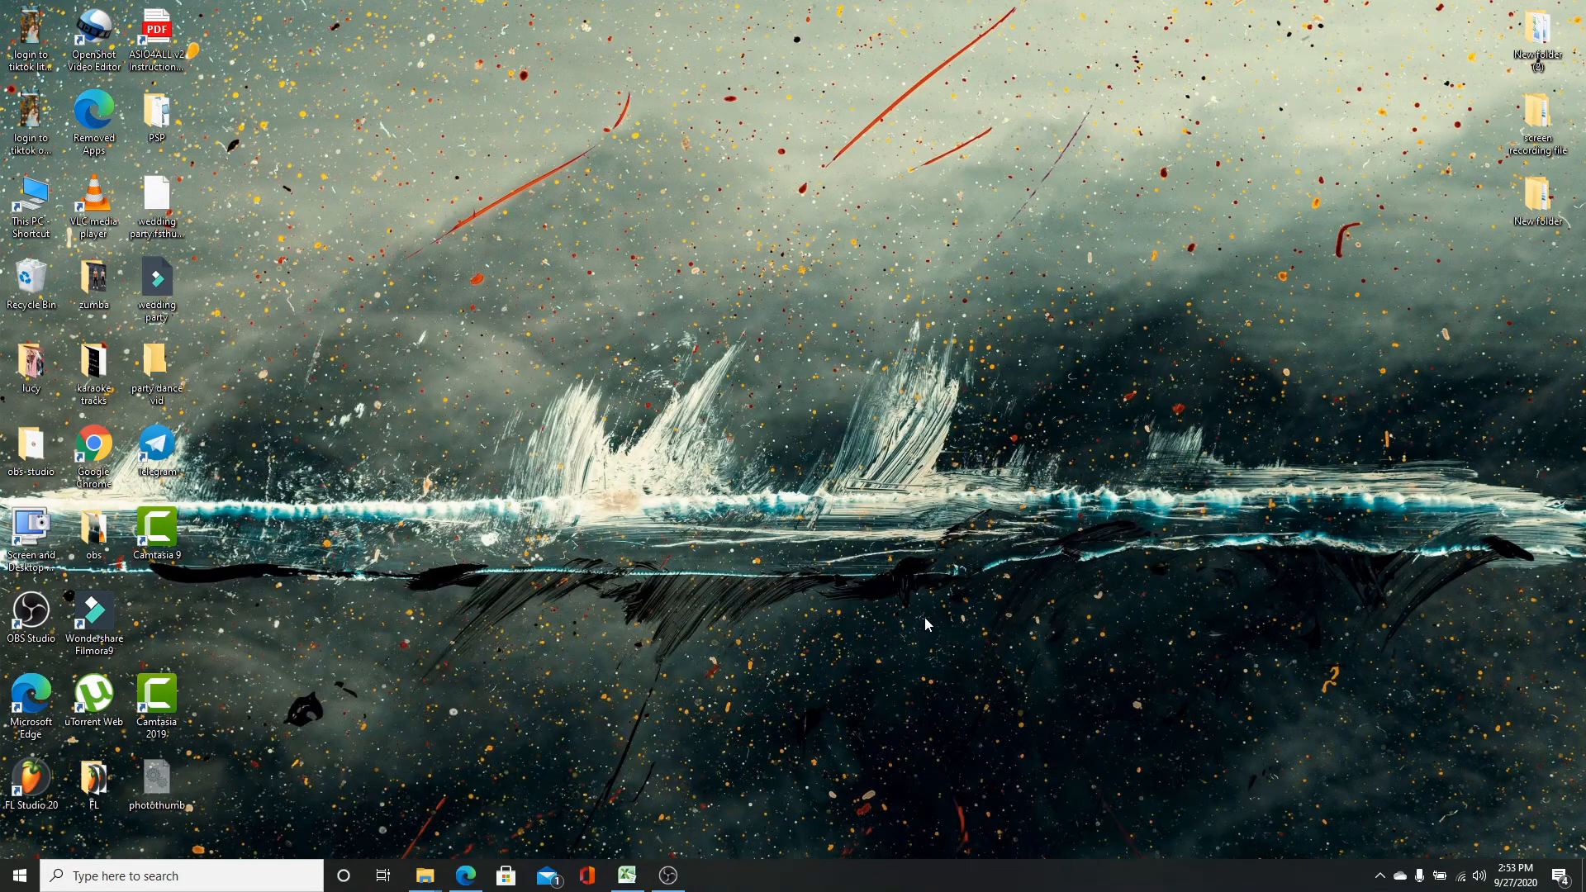